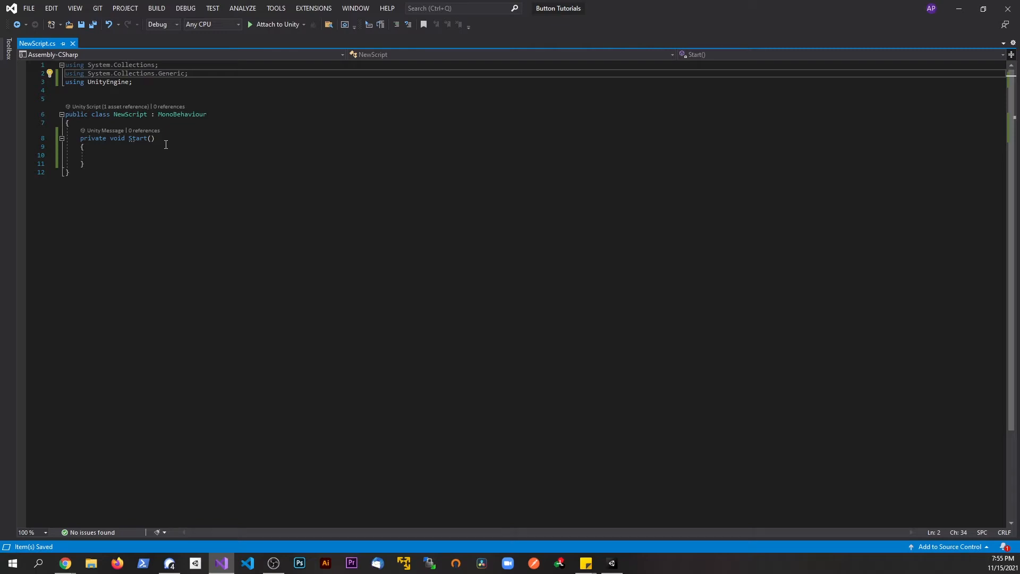
mouse_move(111, 141)
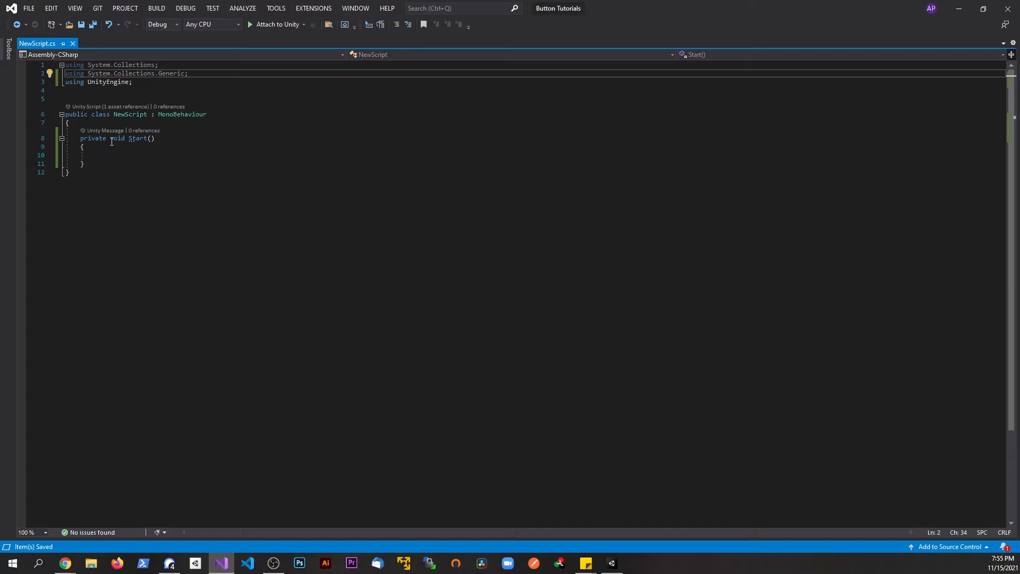
Step: Declare string message = "Hello world" at the top of the Start method
left_click(188, 74)
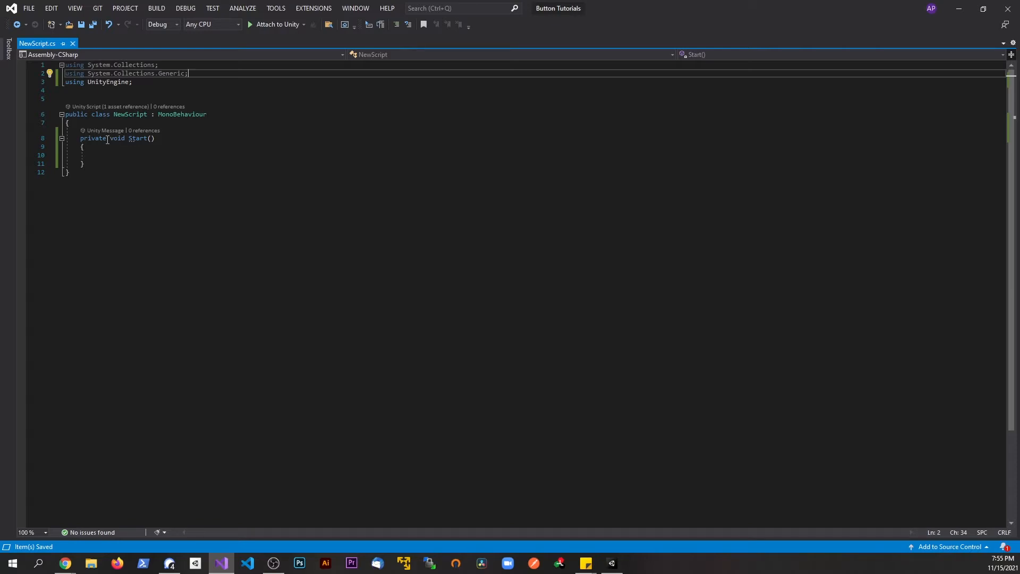
left_click(125, 155)
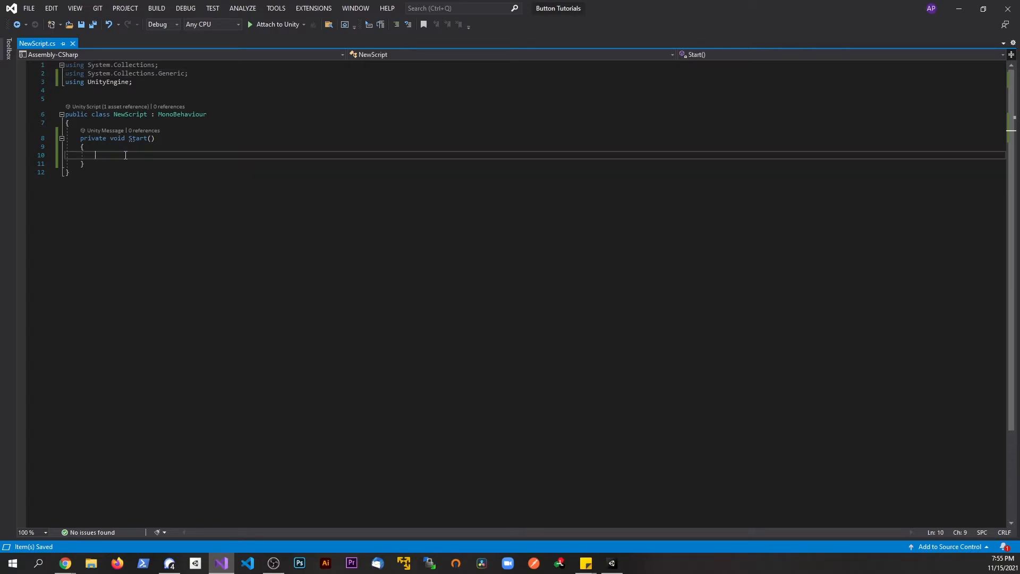
type("string message =")
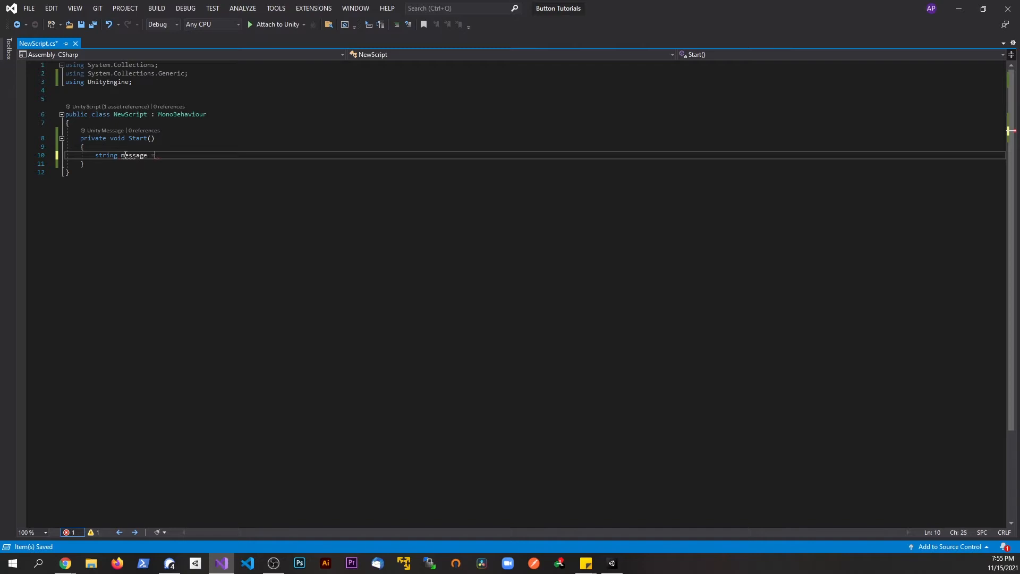
type("\"Hello world\";")
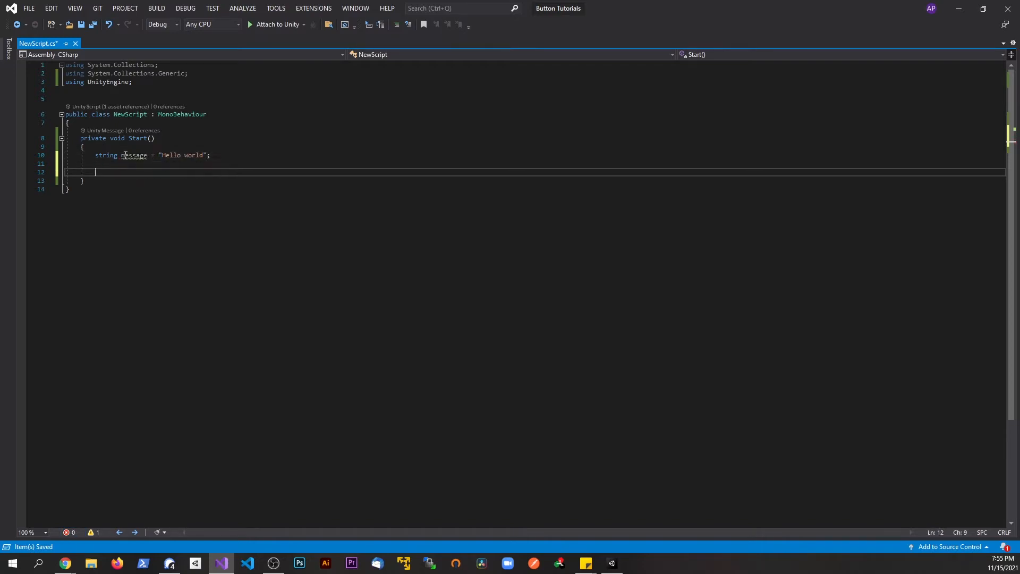
Step: Convert message to a byte array with Encoding.ASCII.GetBytes
type("byte[] bytes =")
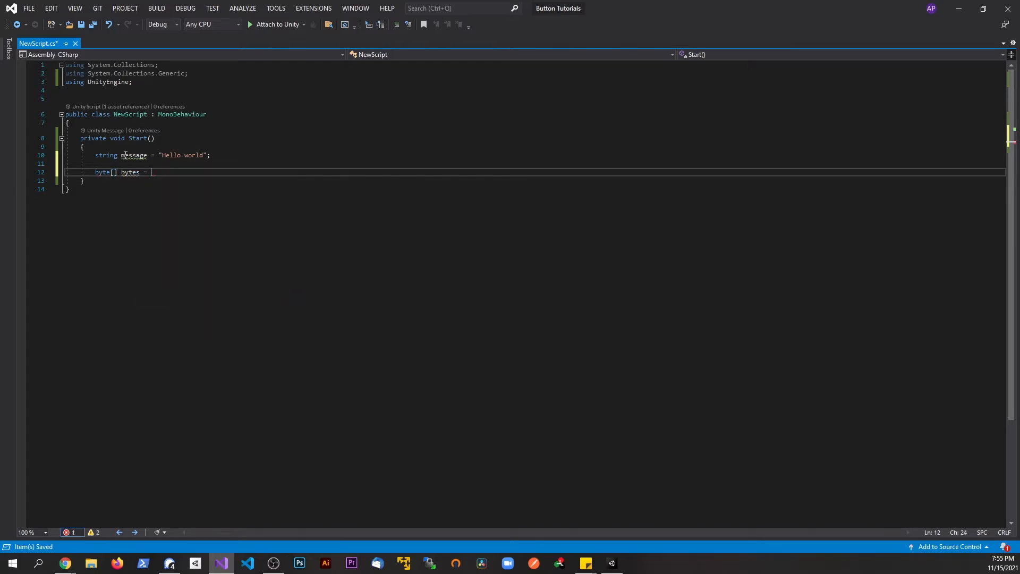
type("Encoding.A")
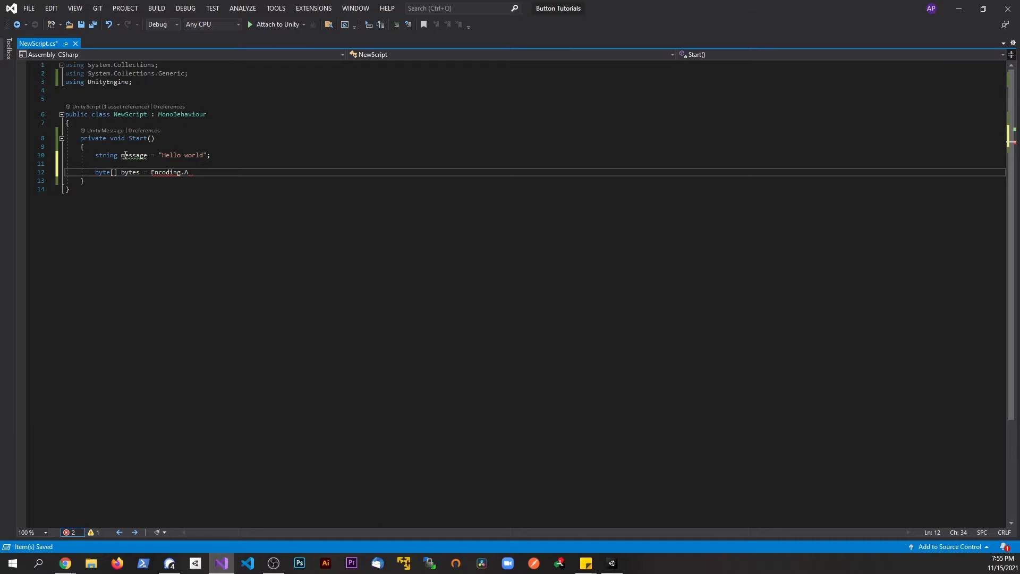
type("SCII.GetBytes(message);")
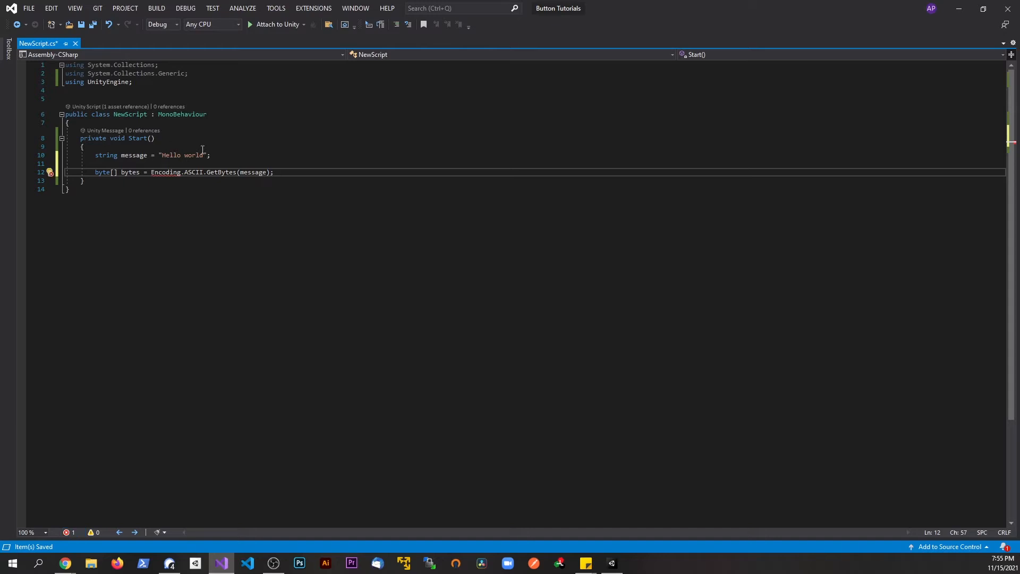
mouse_move(166, 172)
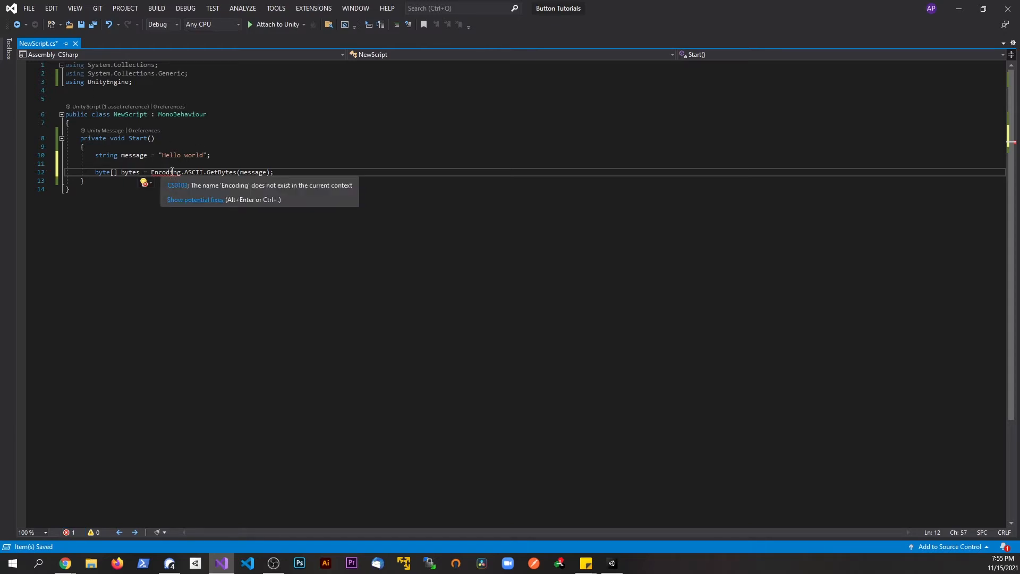
Step: Fix the unknown Encoding name by importing System.Text via the quick action
left_click(196, 198)
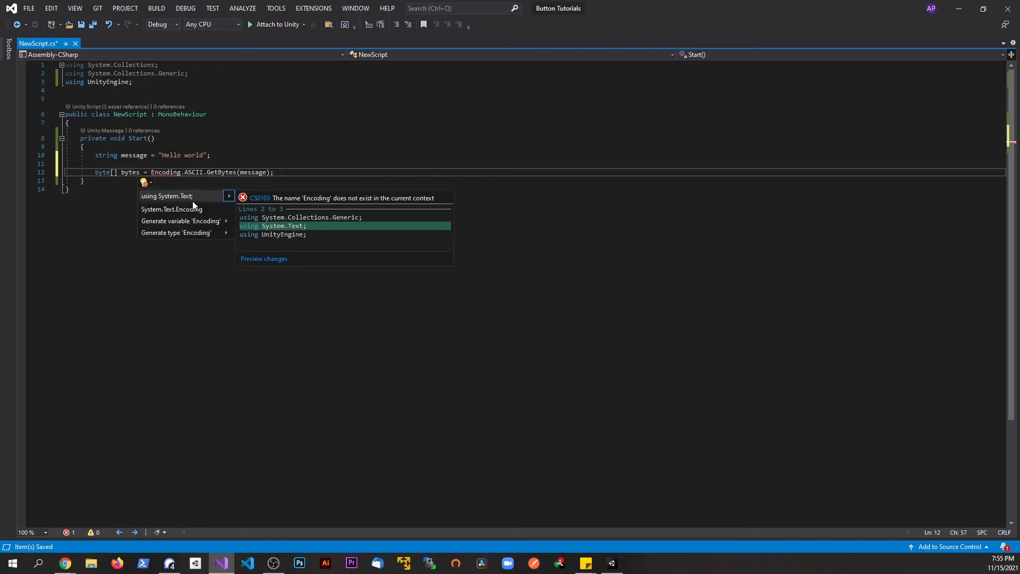
left_click(166, 195)
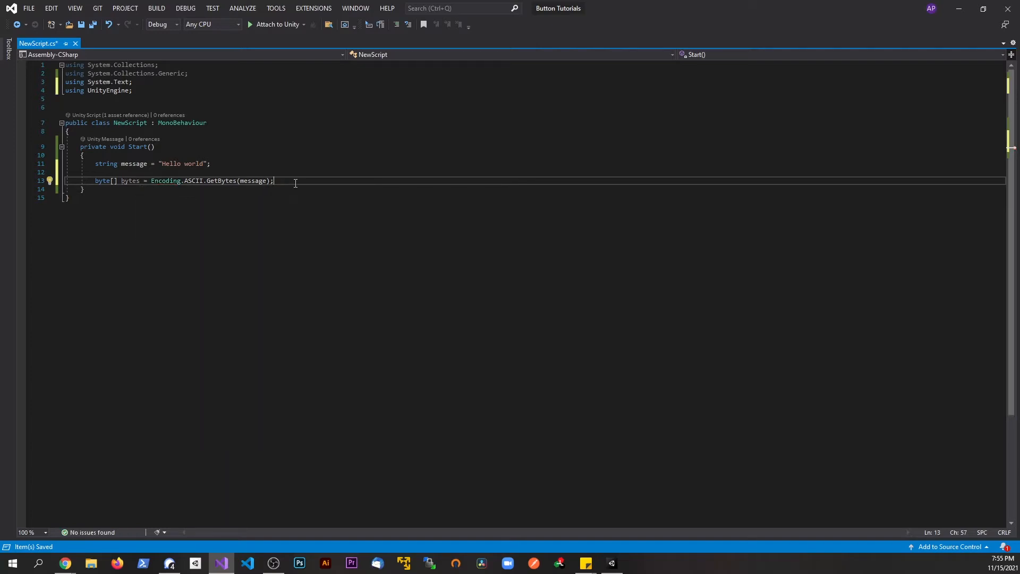
key("enter")
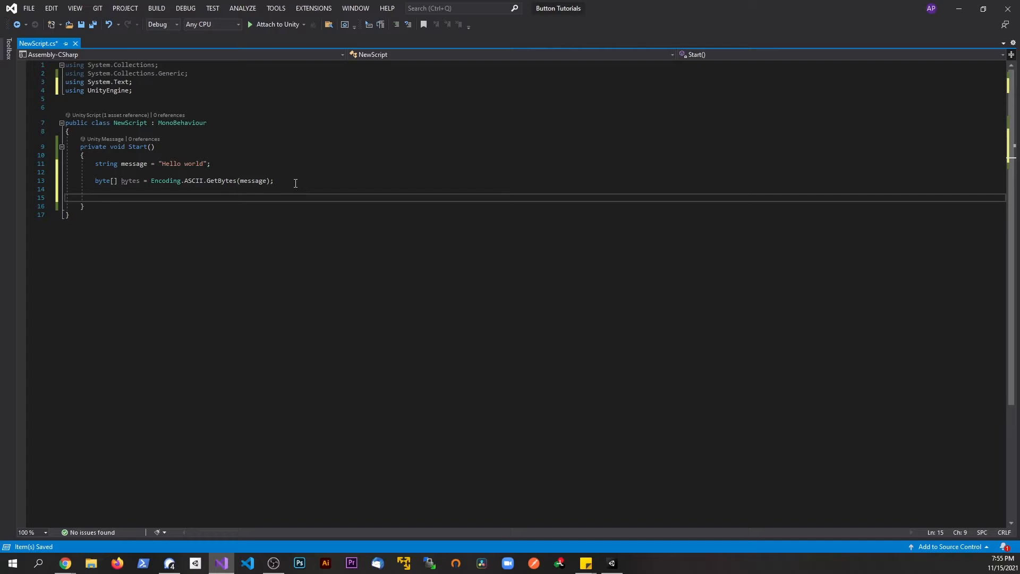
Step: Log every item of bytes in a foreach loop with Debug.Log, then move to Unity
type("foreach(var item in bytes")
type("D")
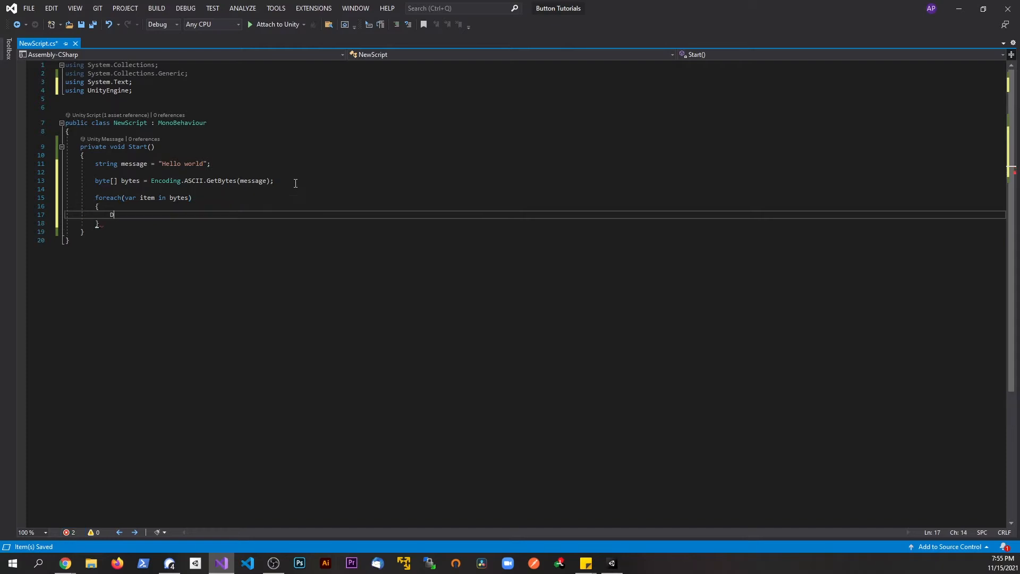
type("ebug.Log(v")
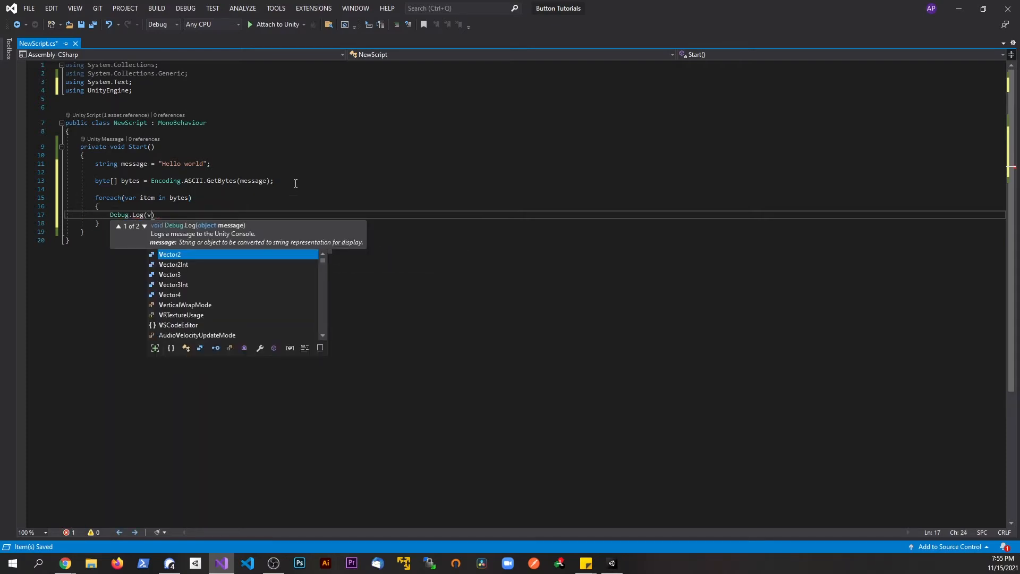
type("item)")
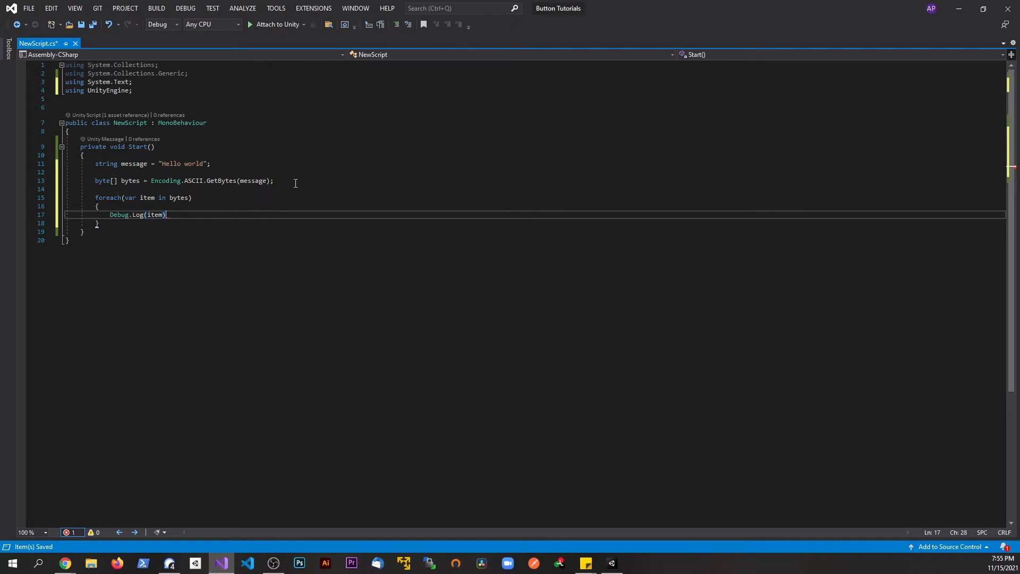
type(";")
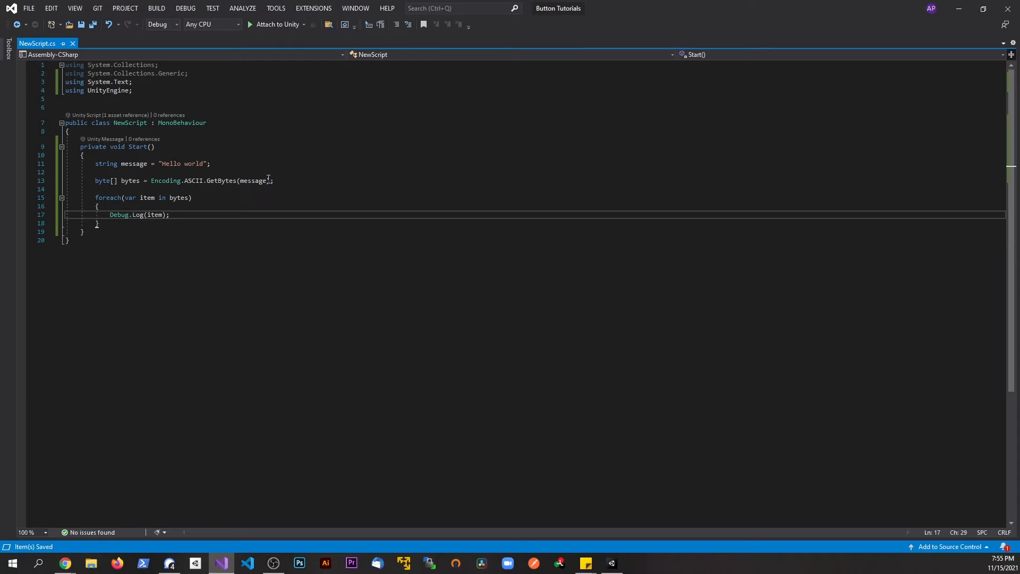
left_click(273, 181)
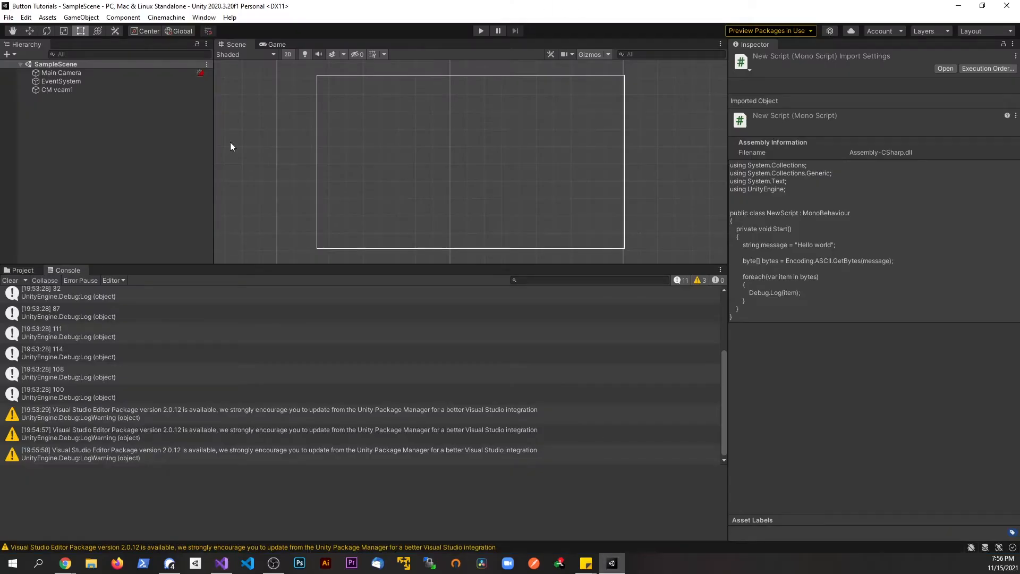
Step: Select Main Camera, clear the Console and play the scene to list the byte values
left_click(61, 72)
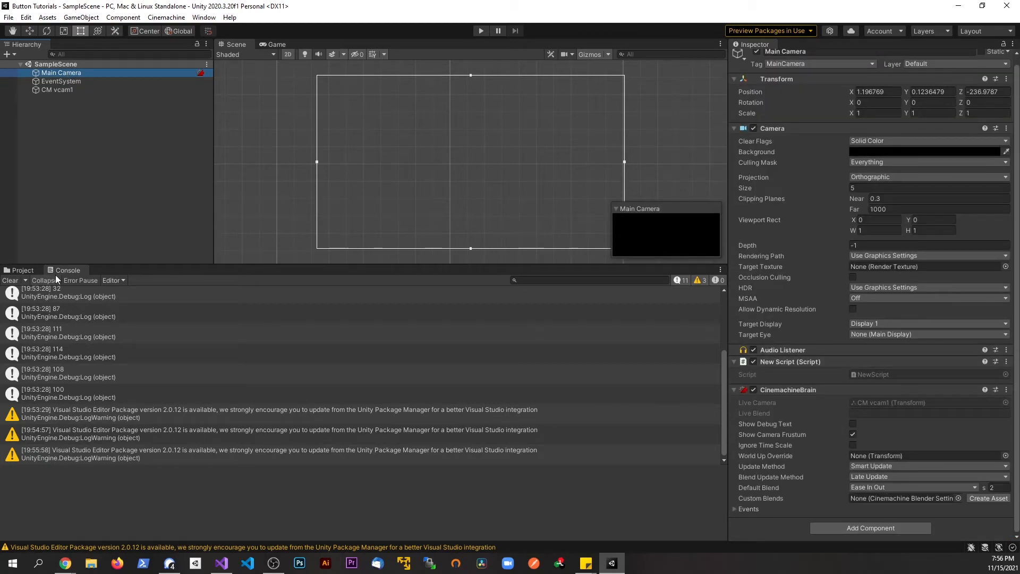
left_click(9, 281)
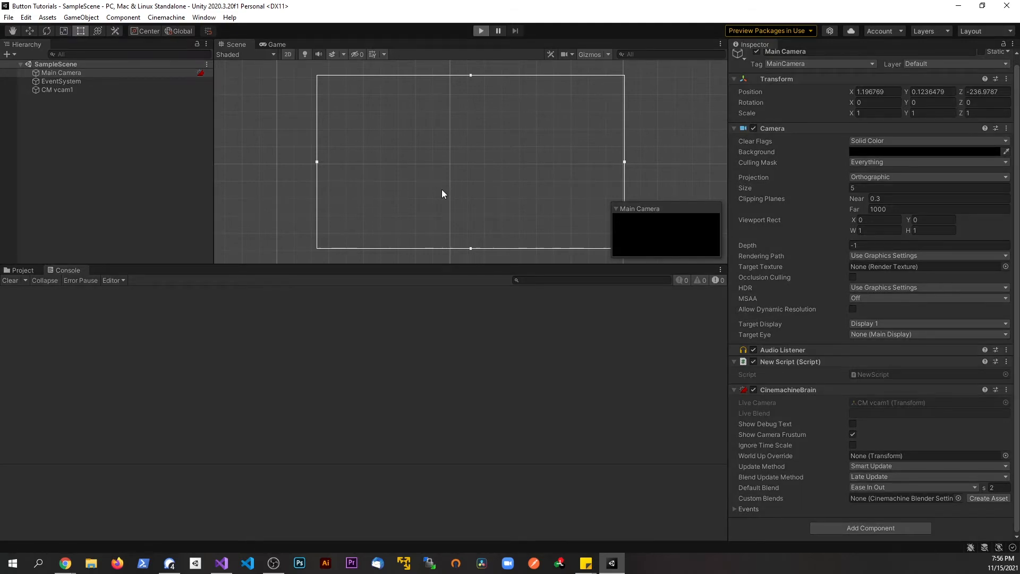
mouse_move(264, 253)
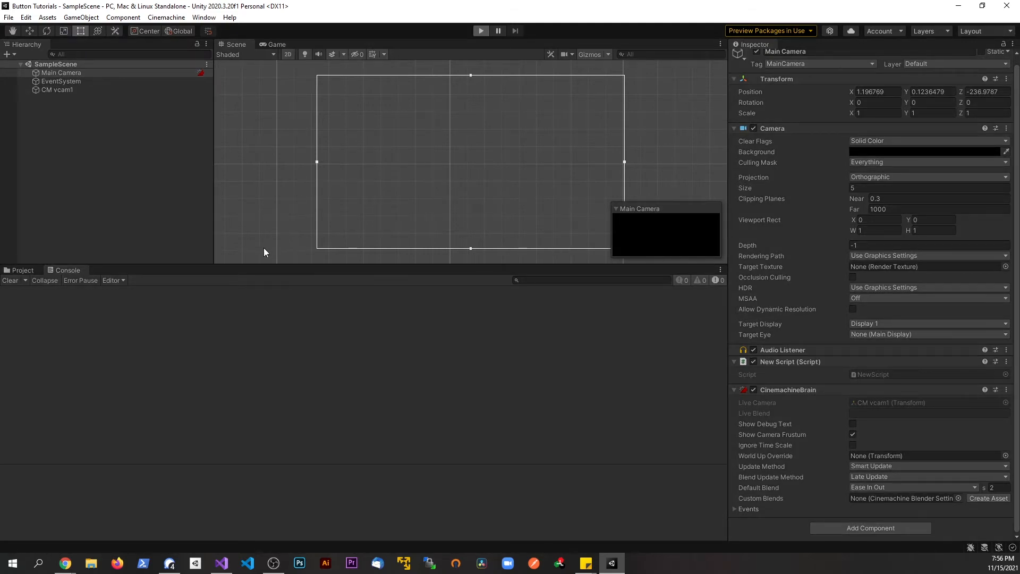
left_click(480, 31)
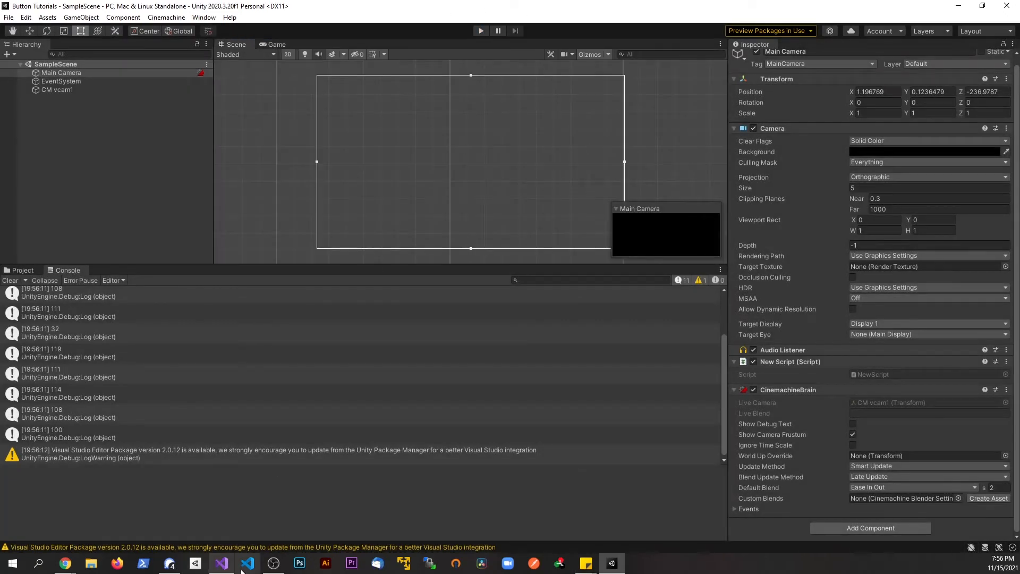
left_click(246, 564)
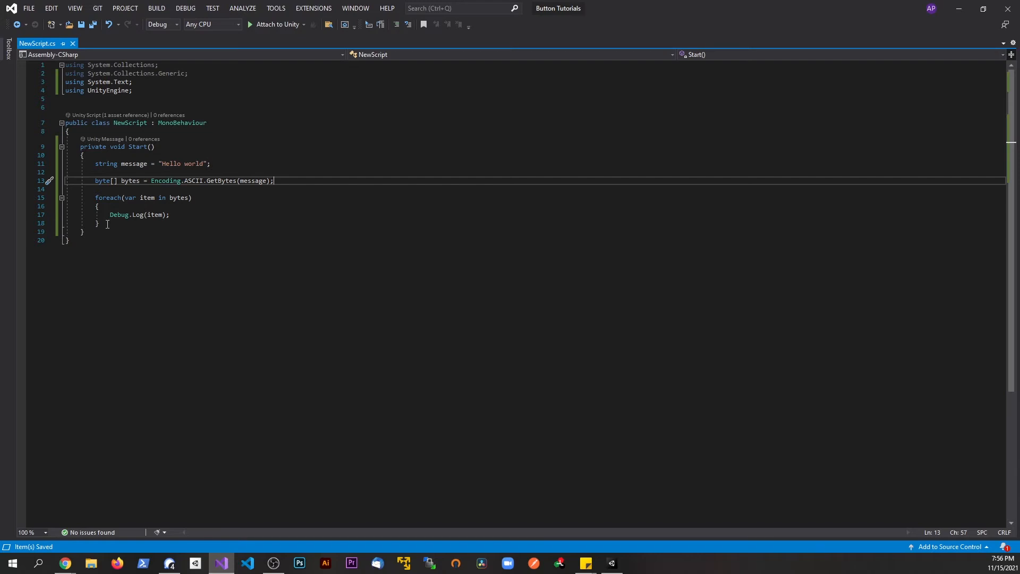
Step: Decode bytes into string messageConverted with Encoding.ASCII.GetString
type("sr")
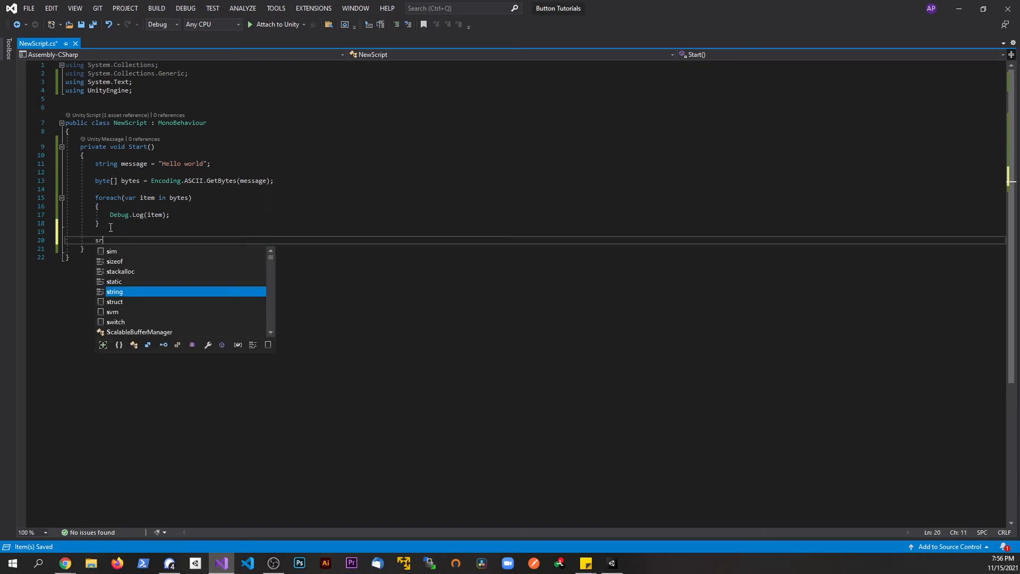
type("string messageConvert =")
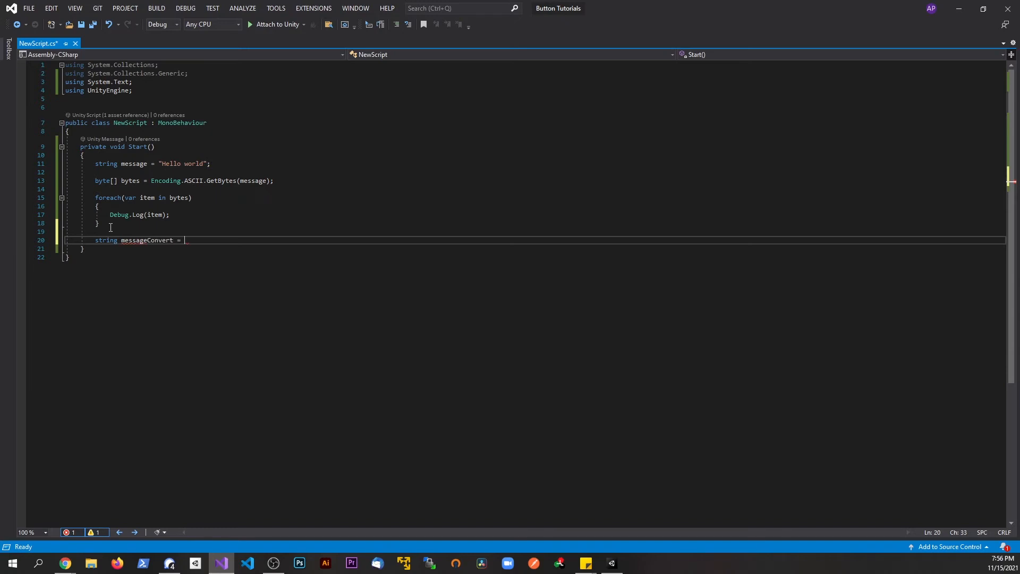
type("ed")
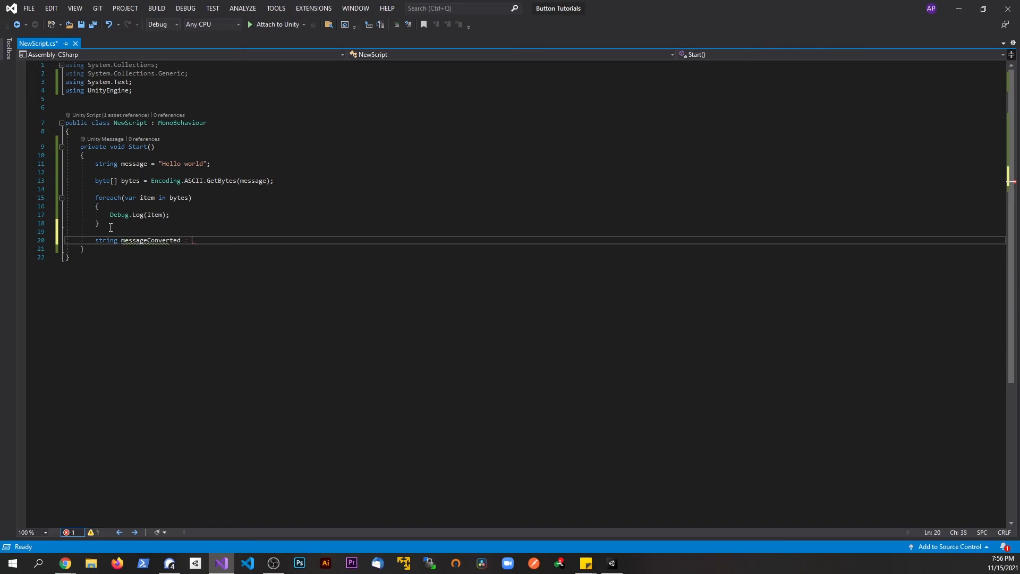
type("Encod")
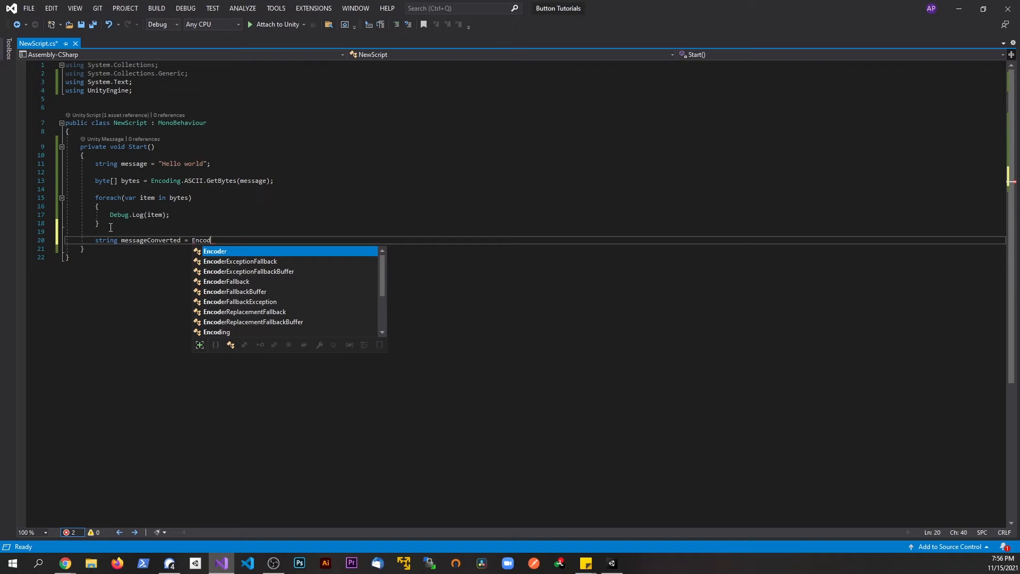
type("ing.A")
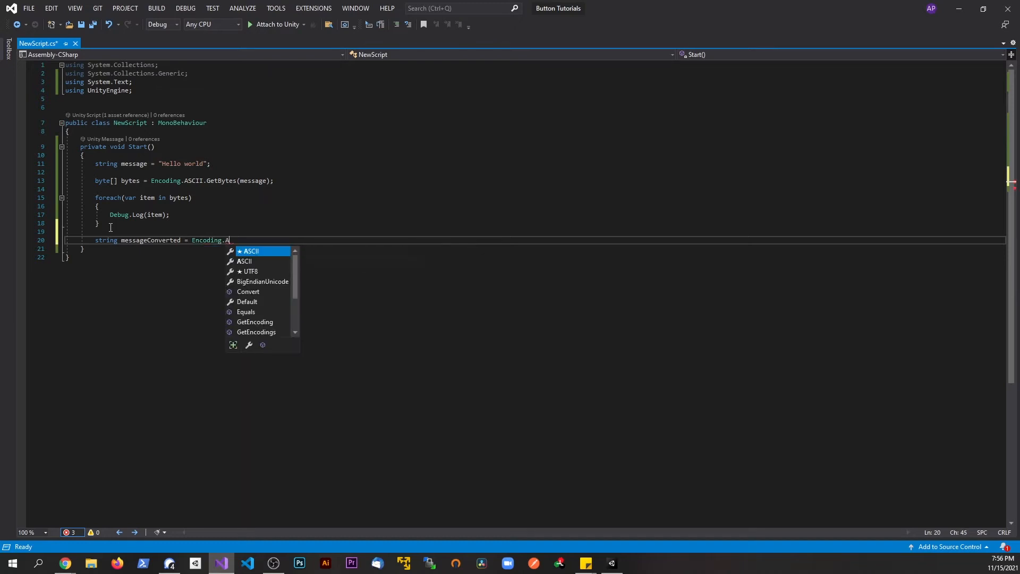
type("SCII.GetString(bytes")
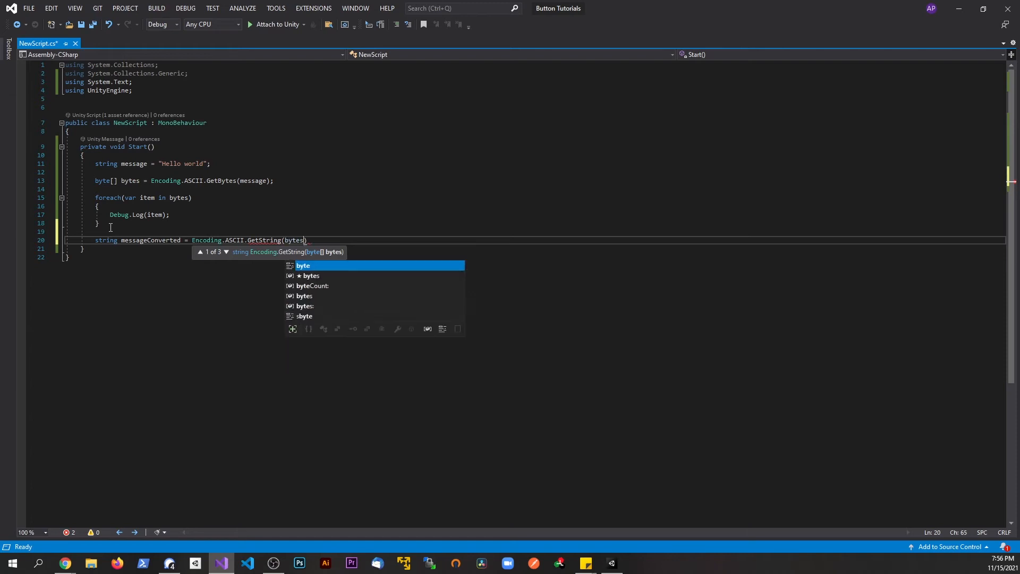
key("Return")
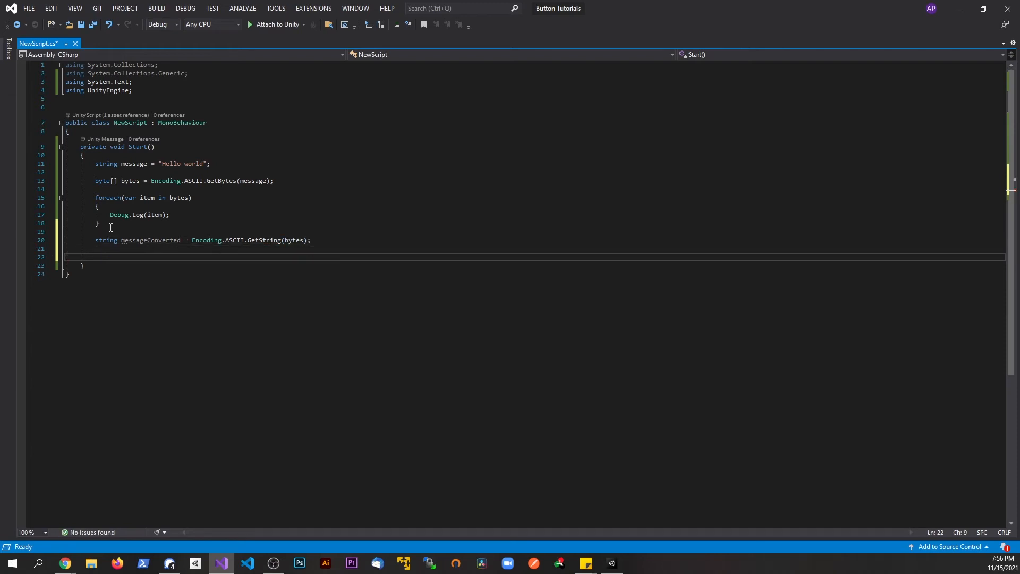
Step: Log messageConverted to the Console with Debug.Log
type("Debug.Log(message")
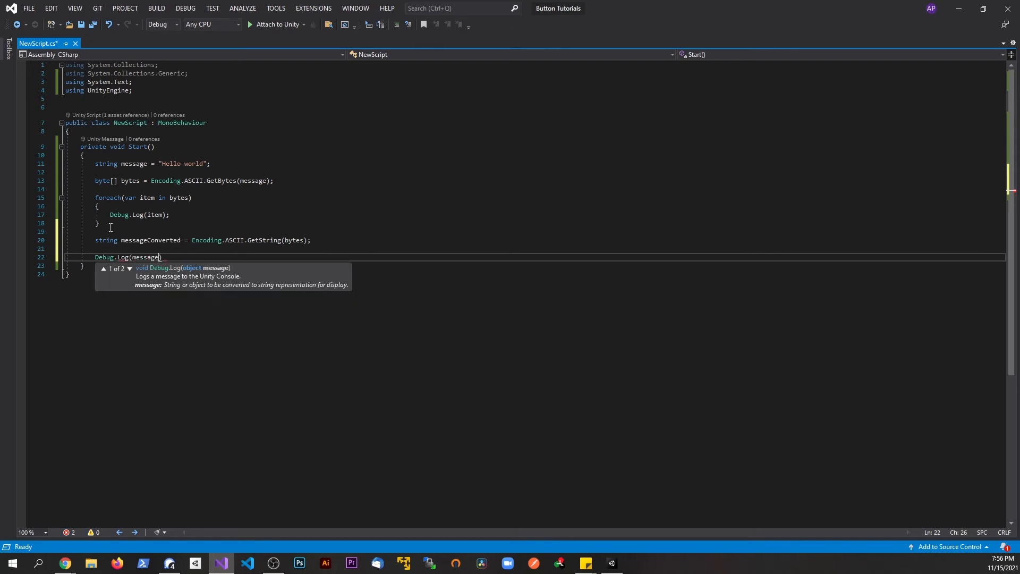
type("Converted")
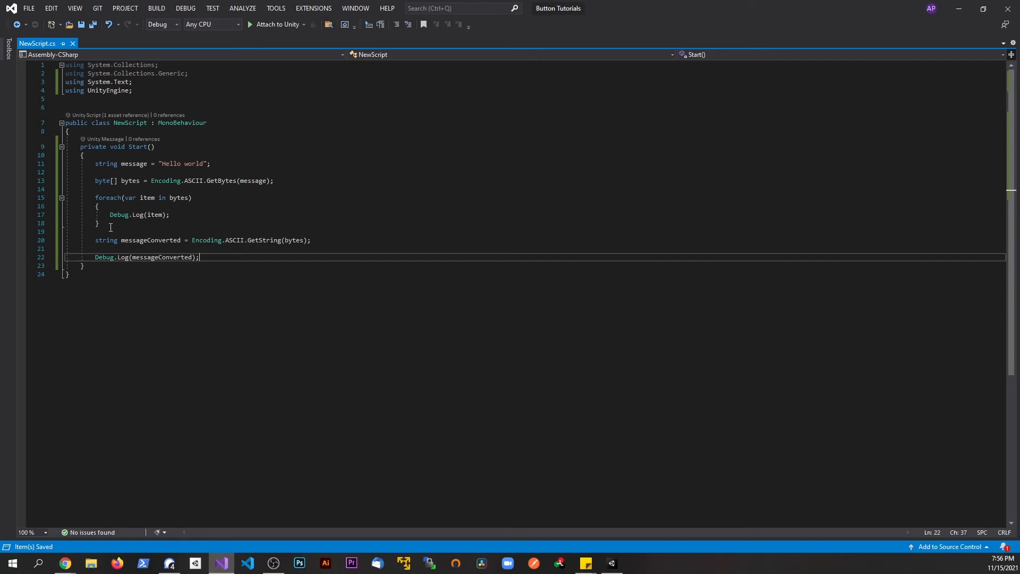
mouse_move(517, 90)
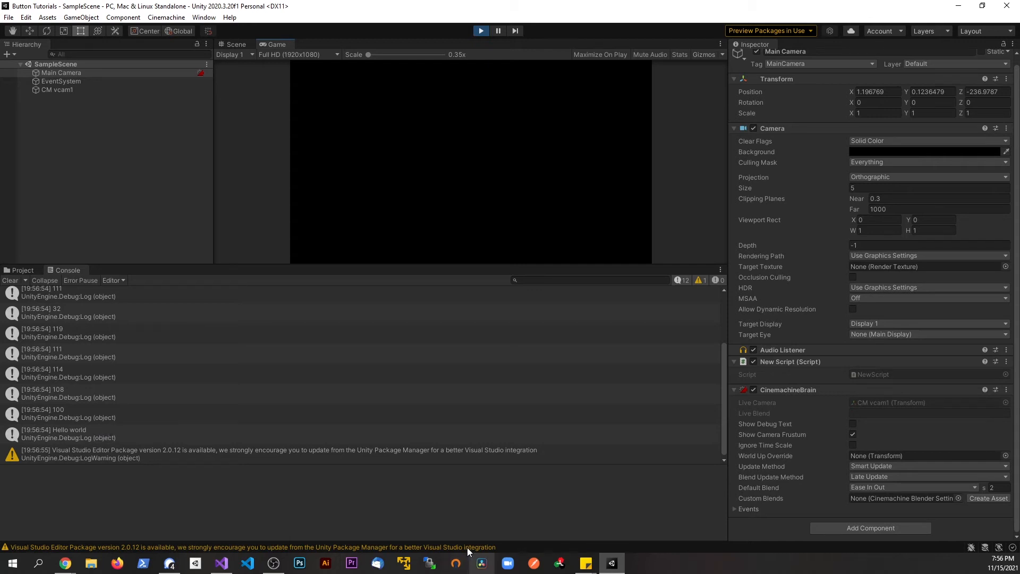
mouse_move(223, 563)
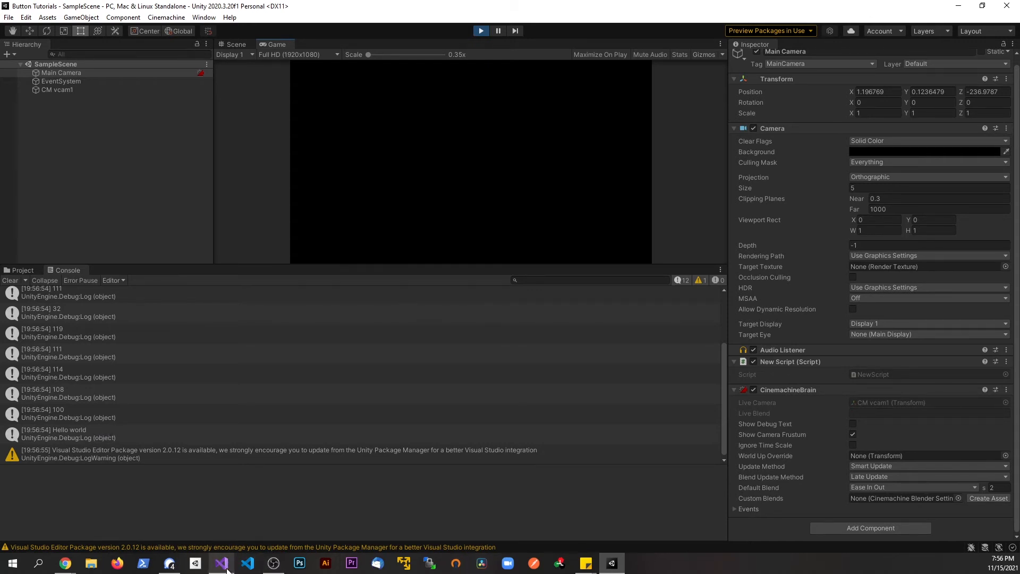
Step: Return from Unity's Console showing Hello world to the script editor
left_click(221, 563)
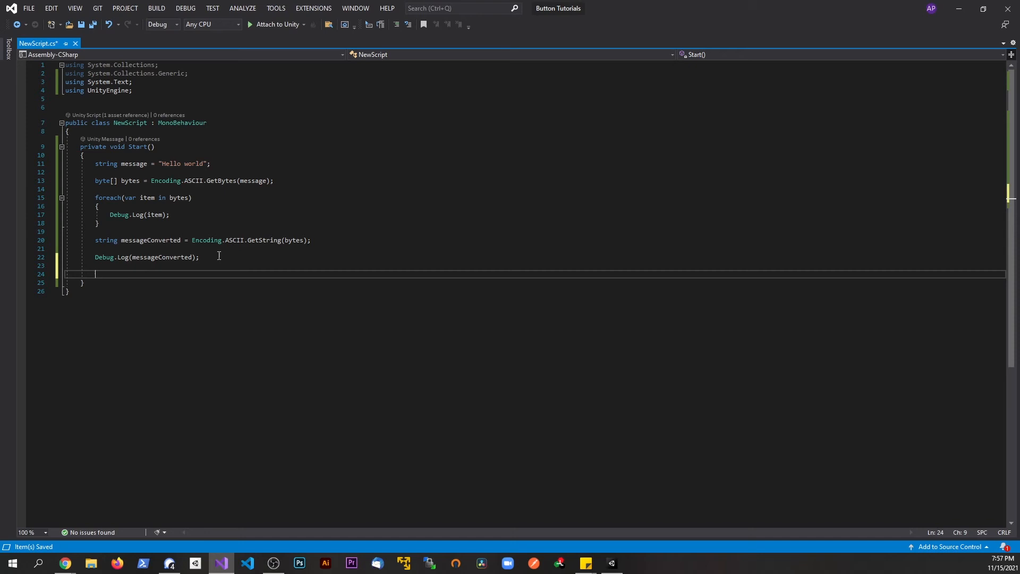
Step: Log bytes.ToString() with Debug.Log and save the script
type("Debug.Log9")
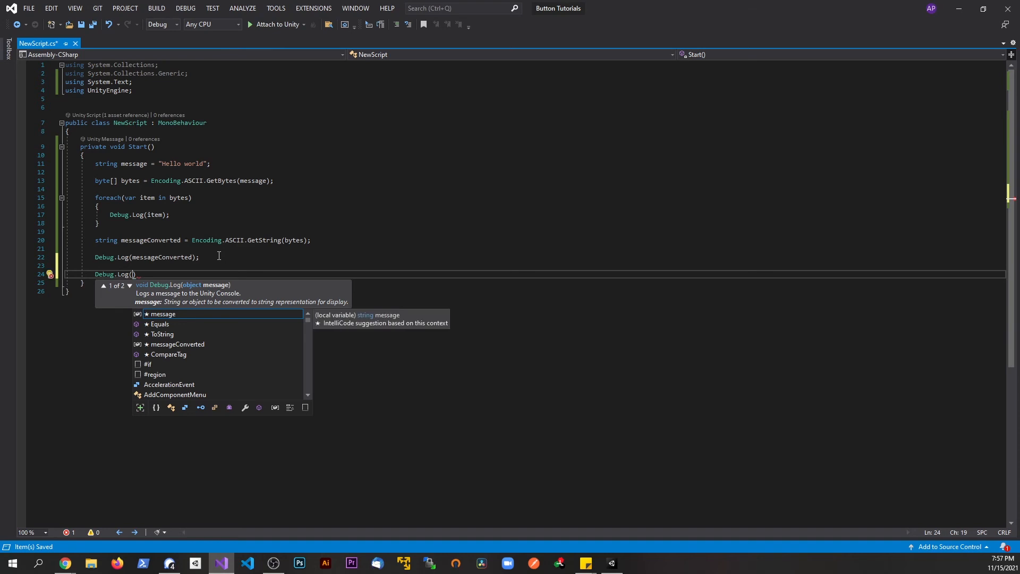
type("bytes.ToString(")
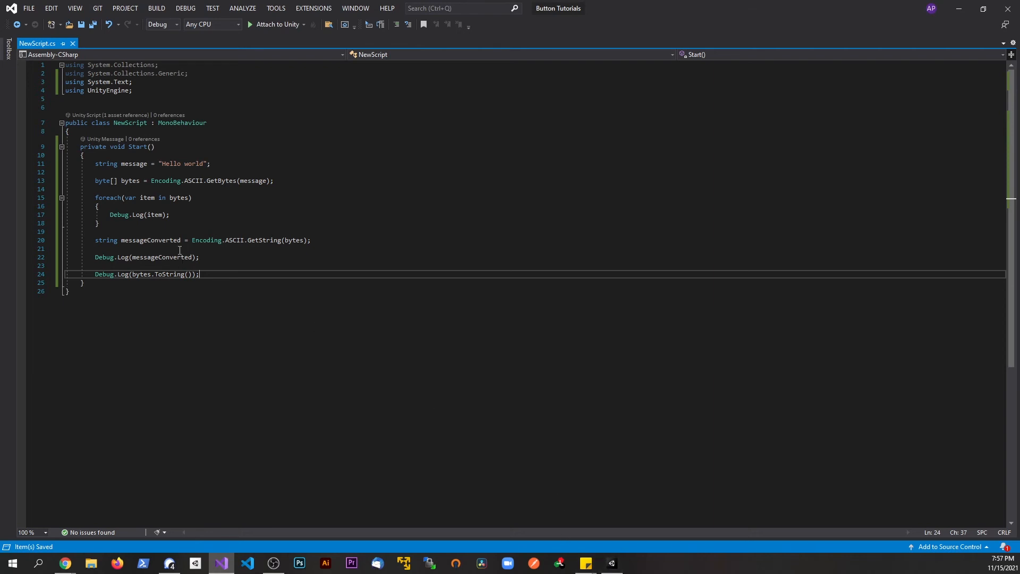
left_click(94, 258)
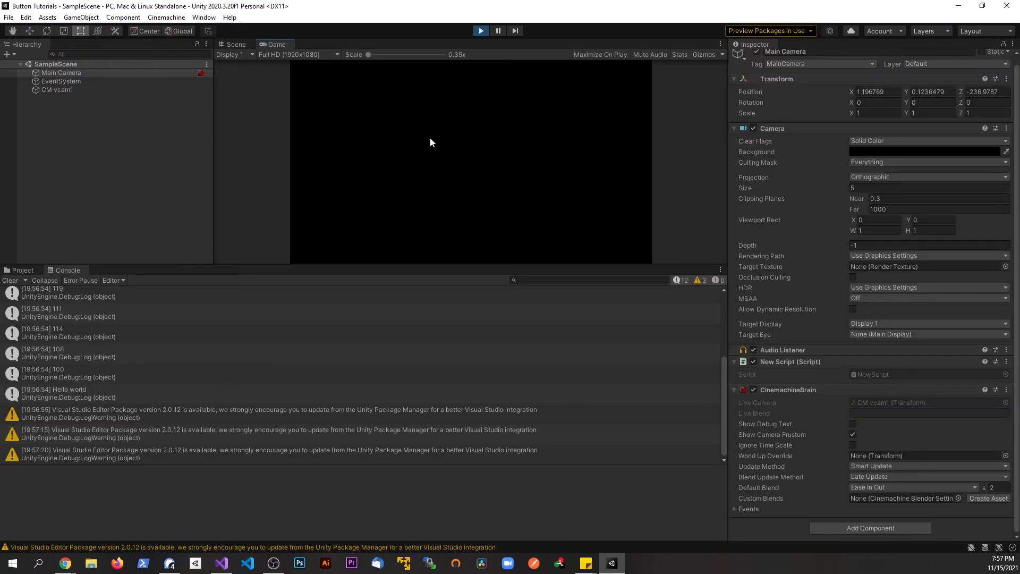
Step: Restart Play, inspect the System.Byte[] Console entry and return to the script
left_click(233, 45)
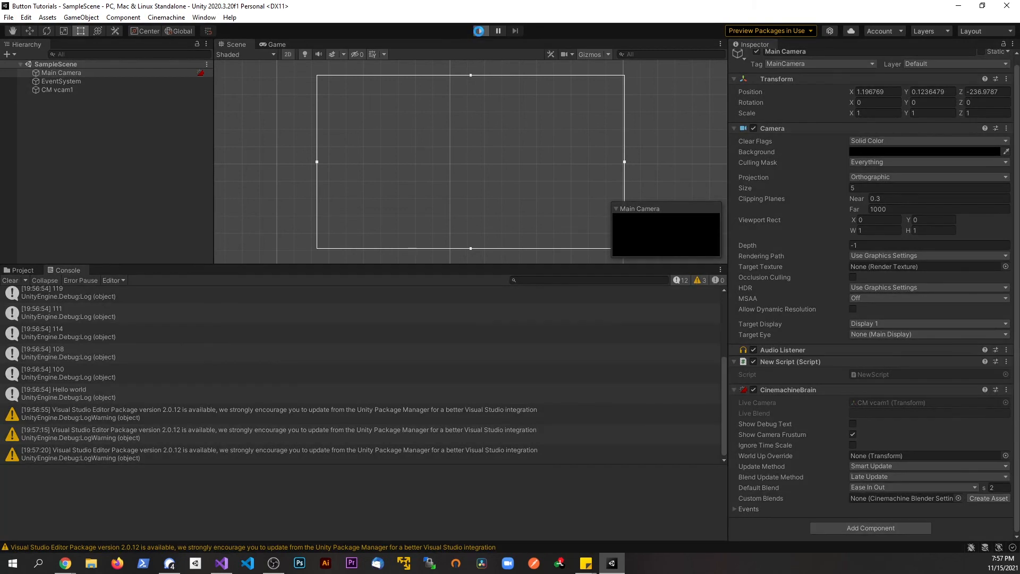
left_click(480, 31)
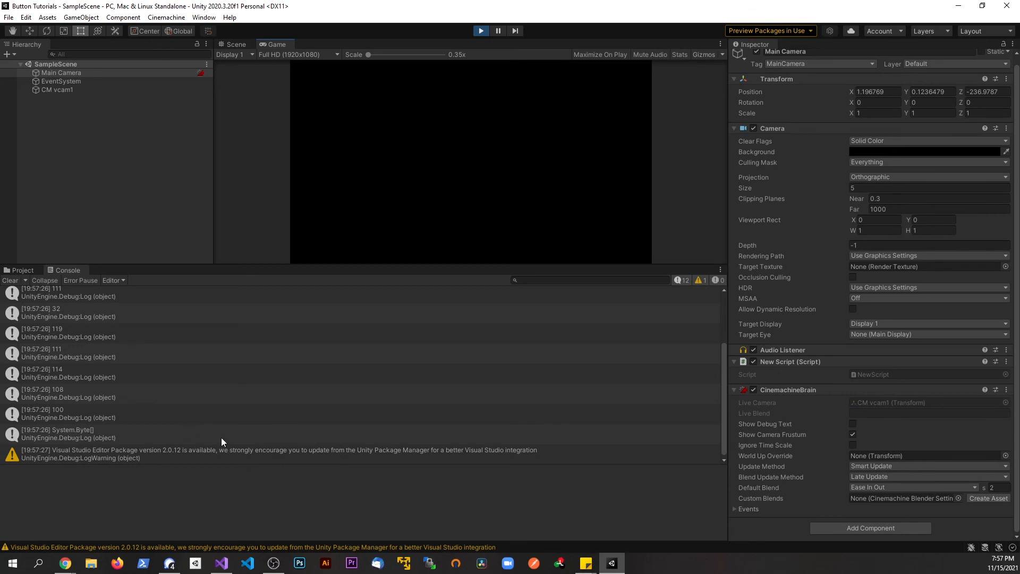
left_click(221, 563)
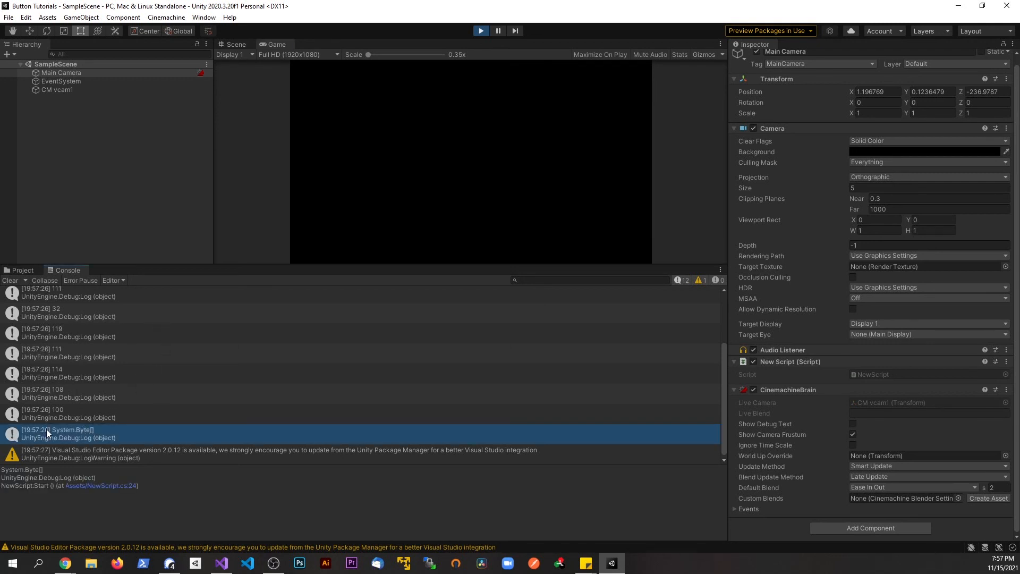
left_click(221, 563)
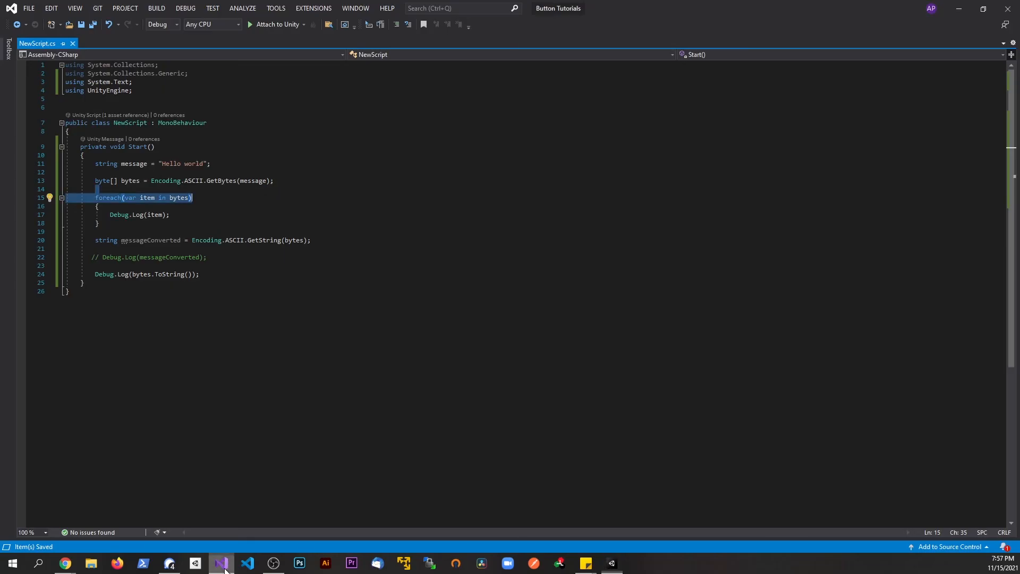
mouse_move(327, 239)
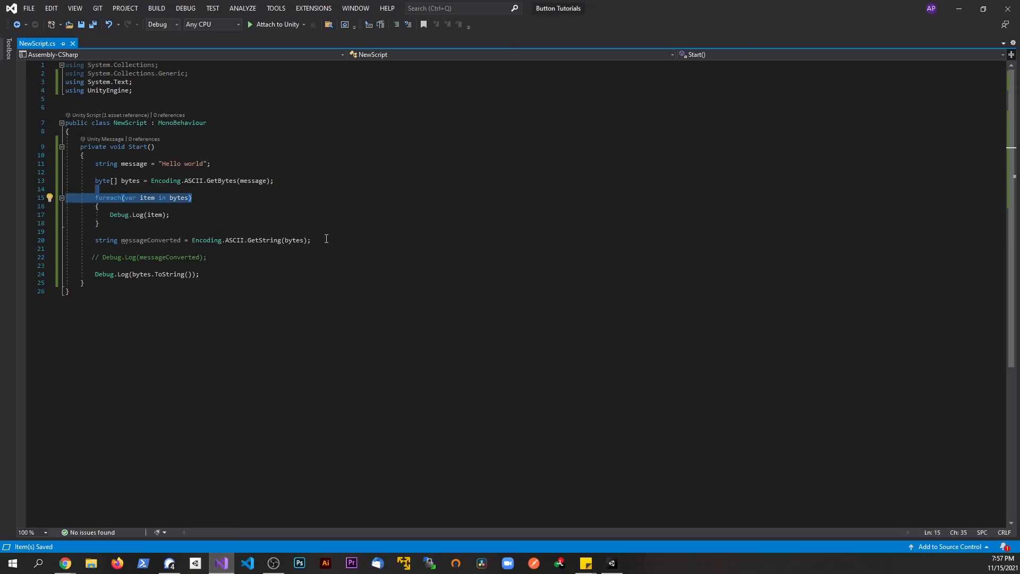
left_click(109, 256)
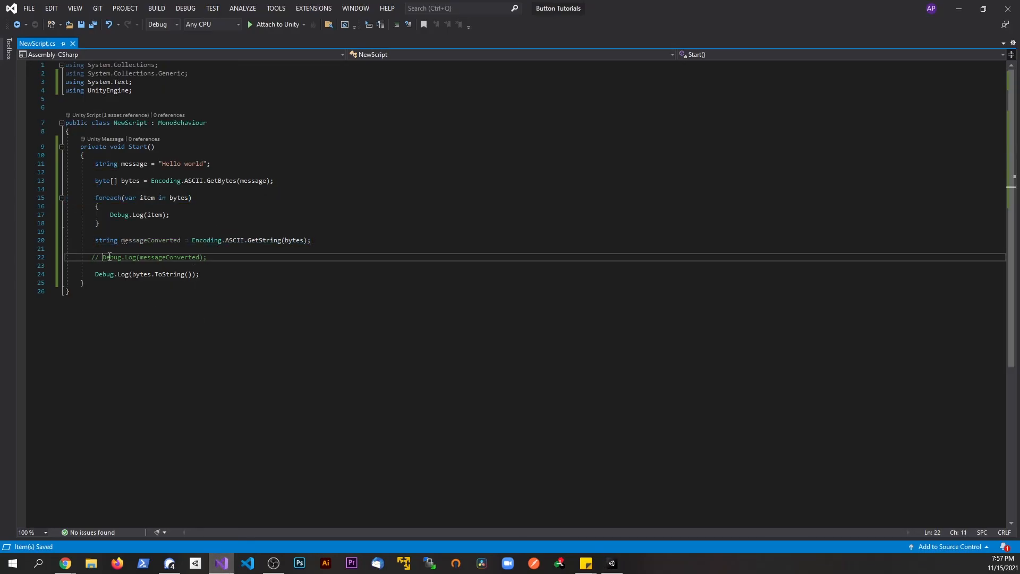